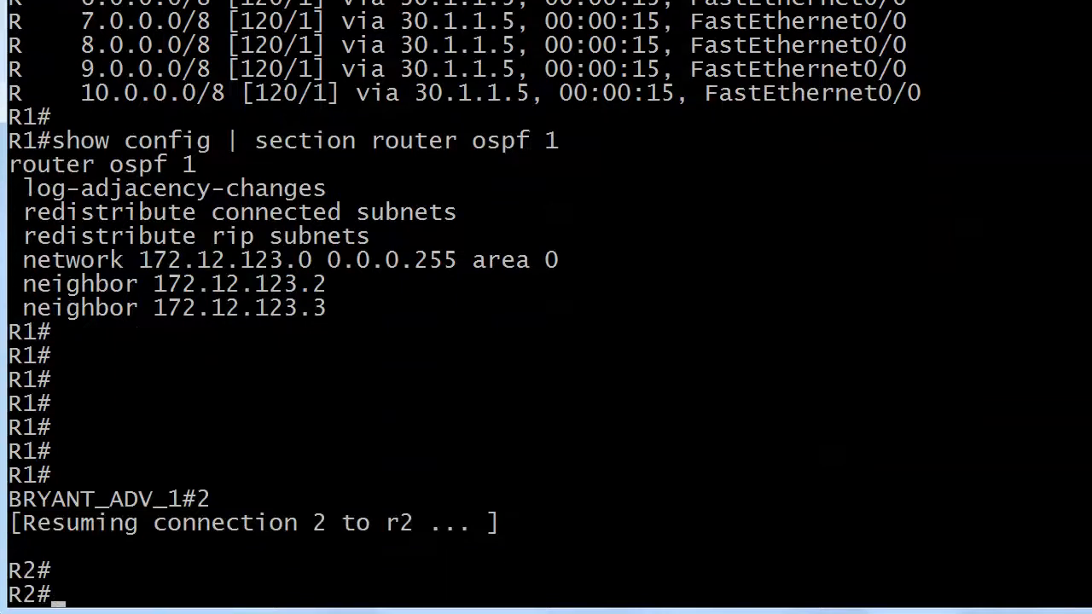
Step: Show R2's OSPF routes to see the RIP networks, including 8 and 9, as external type 2
{"action": "type", "text": "show ip route ospf"}
{"action": "type", "text": "conf t"}
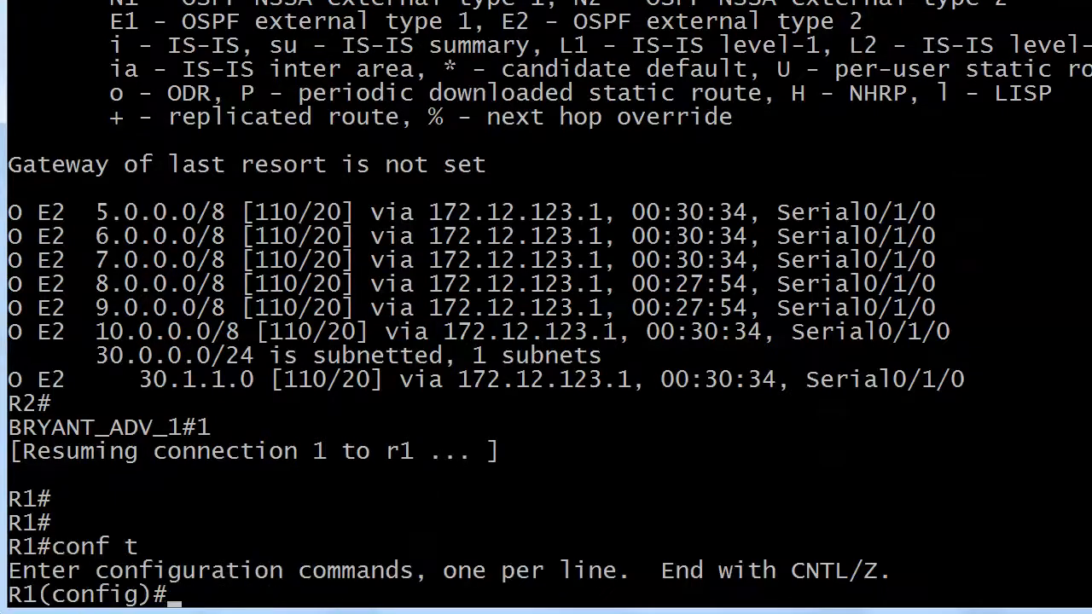
Step: Add access-list 17 rules denying 8.0.0.0 0.255.255.255 and 9.0.0.0 0.255.255.255, then permit any
{"action": "type", "text": "access-list"}
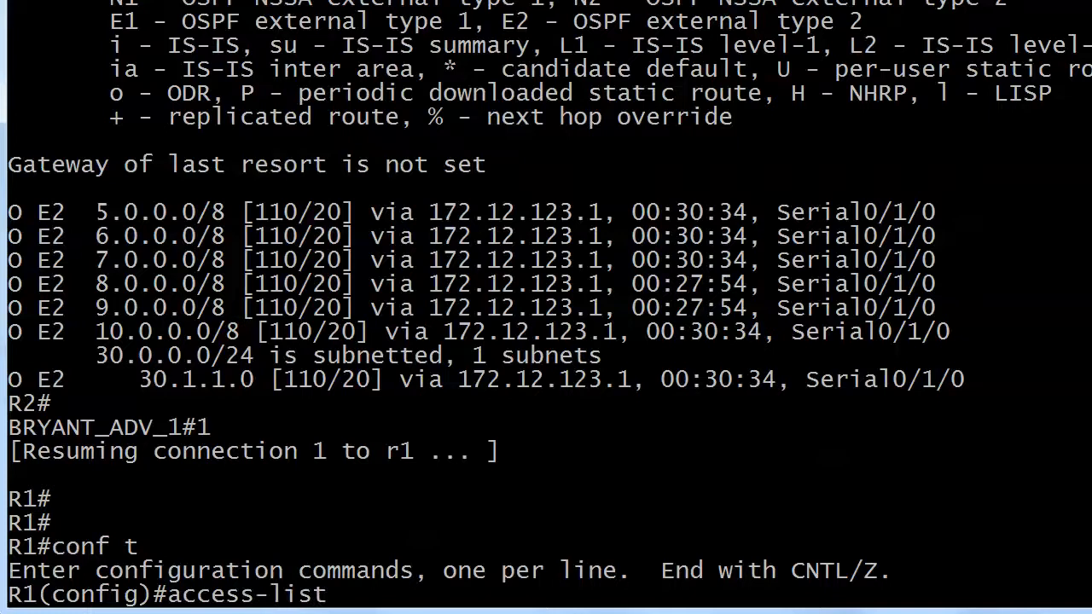
{"action": "type", "text": "17 deny 8"}
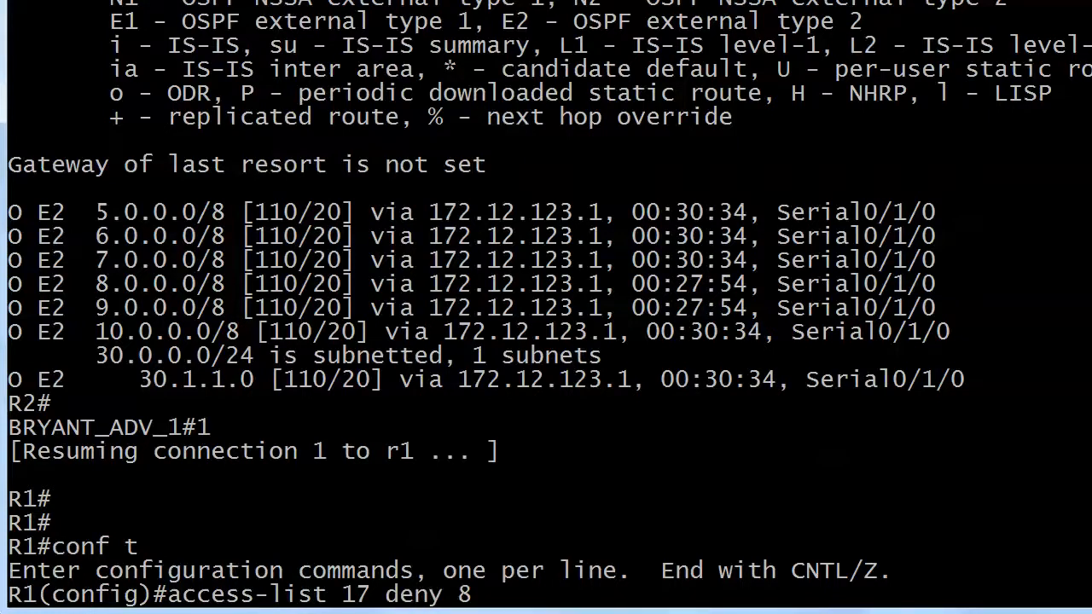
{"action": "type", "text": ".0.0.0 0.25"}
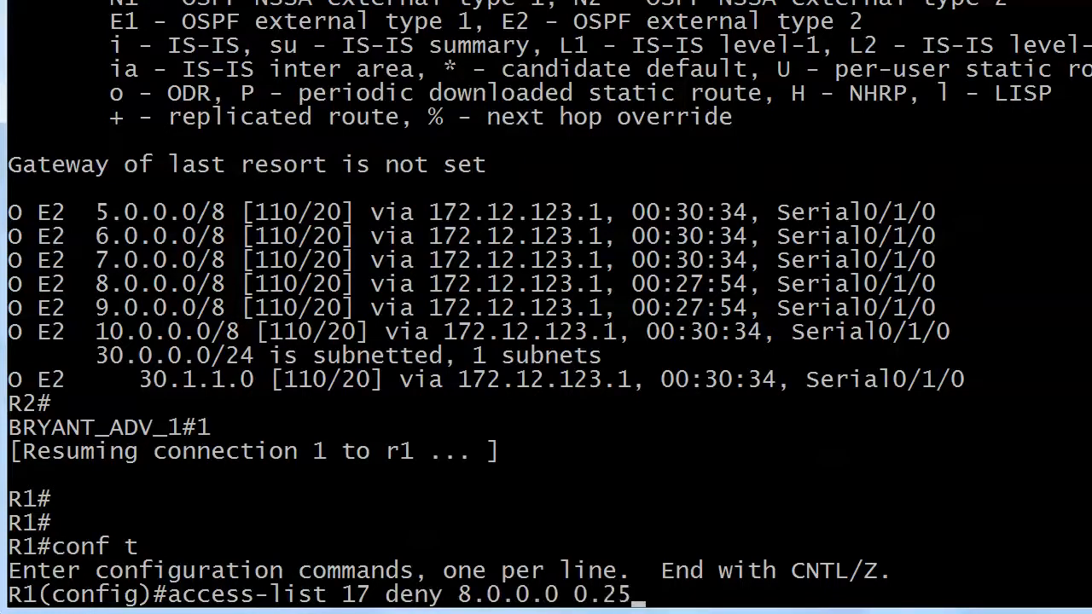
{"action": "key", "text": "Return"}
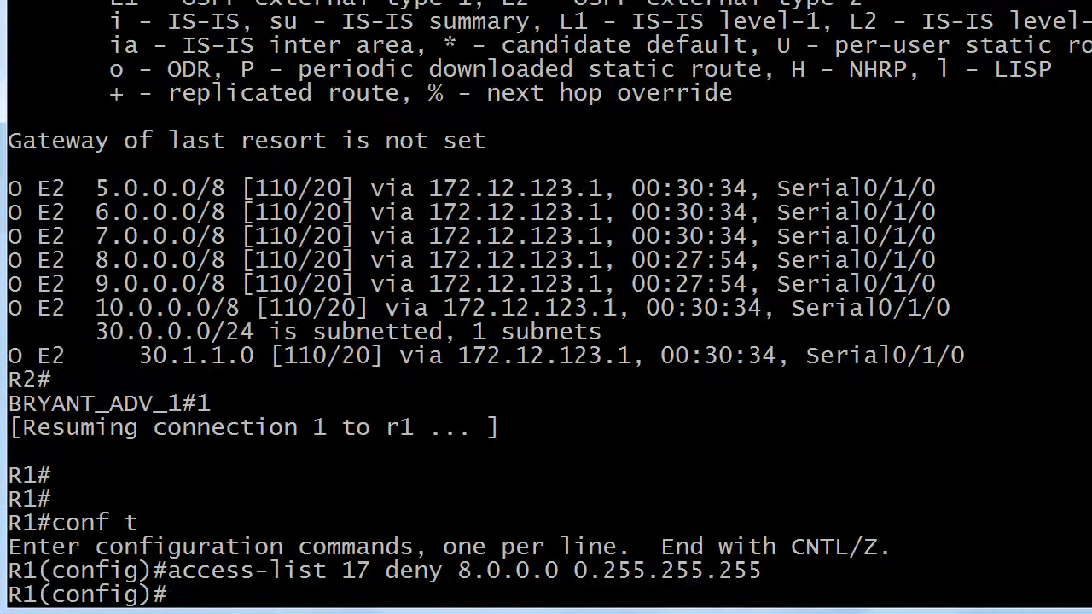
{"action": "type", "text": "access-list"}
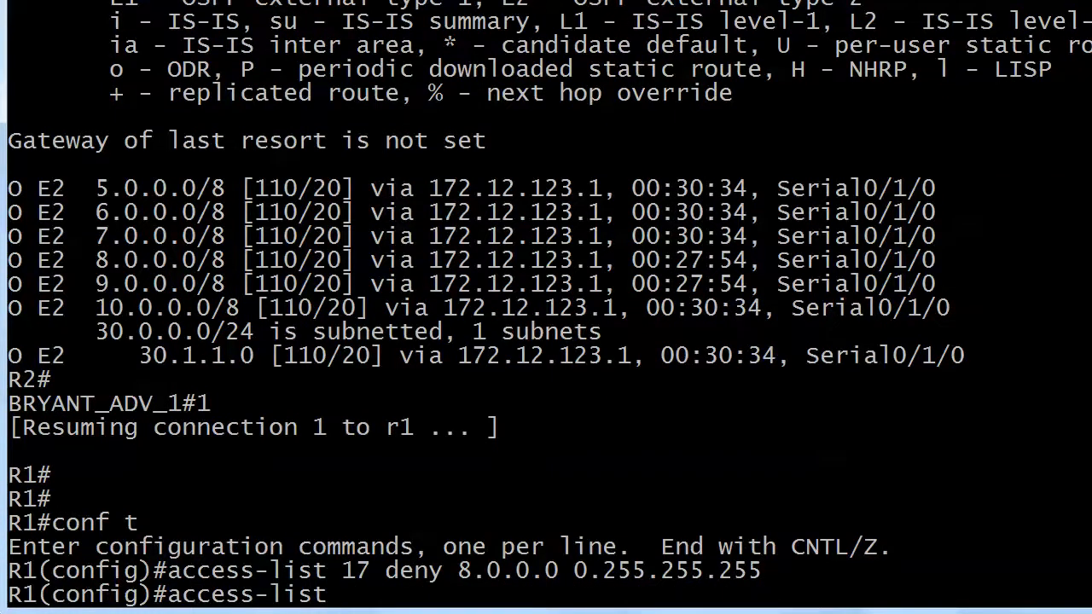
{"action": "type", "text": "17 deny 9."}
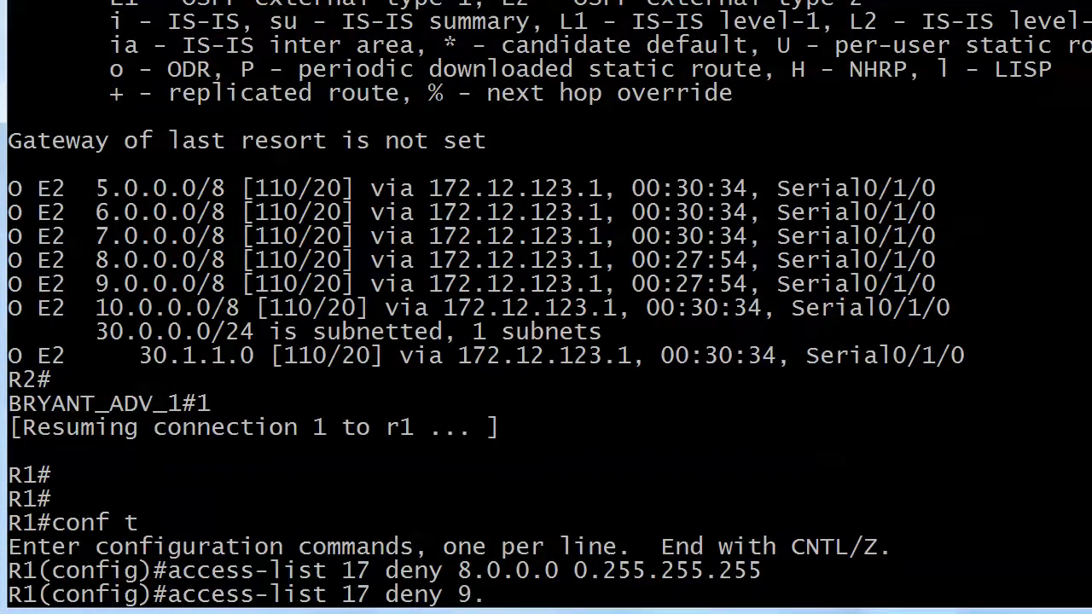
{"action": "type", "text": "0.0.0 0."}
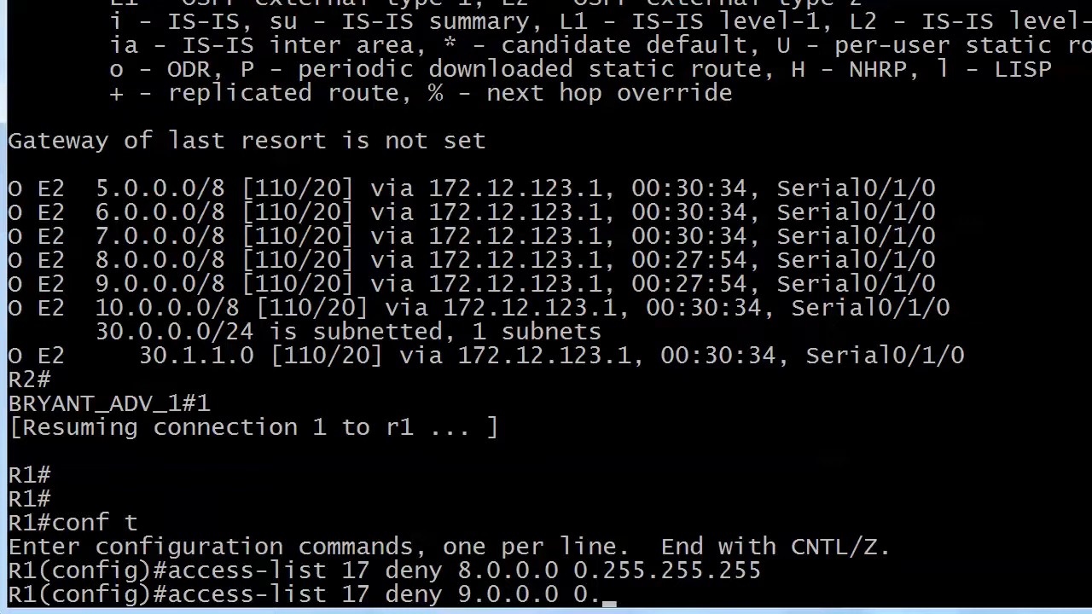
{"action": "key", "text": "Return"}
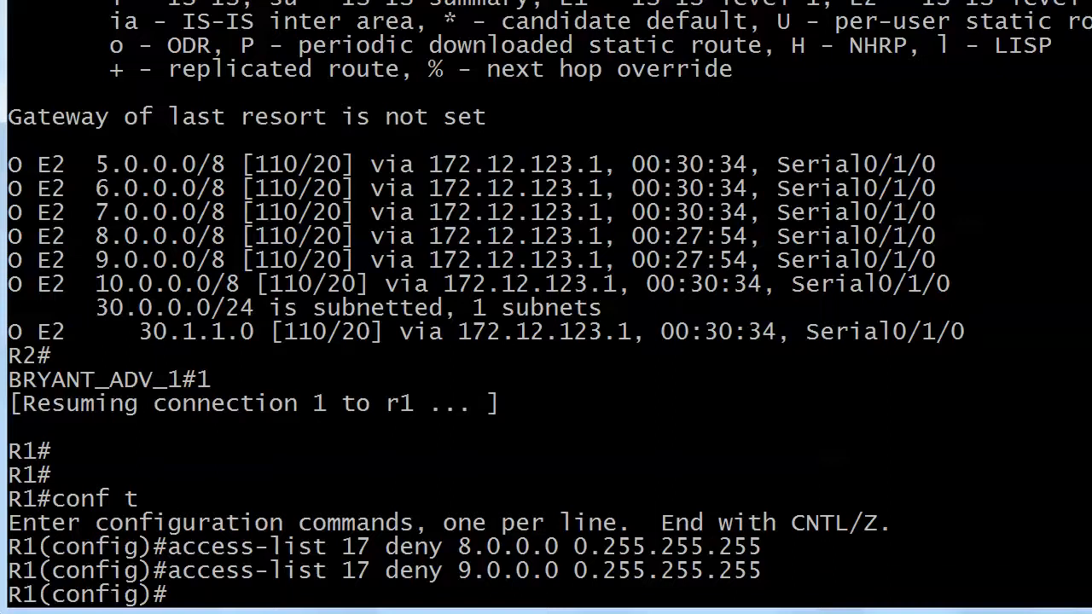
{"action": "type", "text": "acc"}
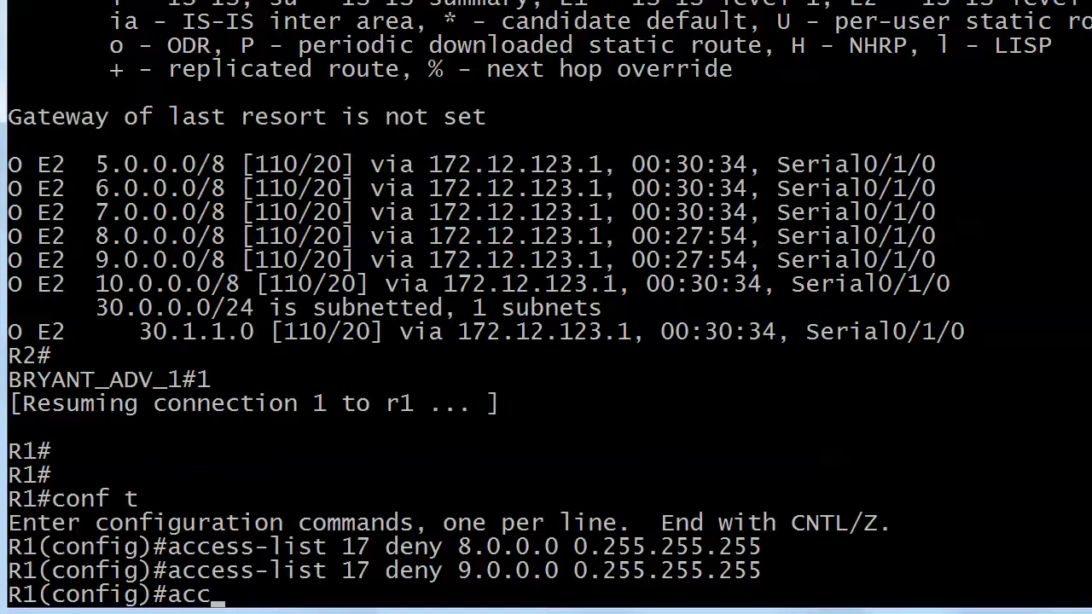
{"action": "type", "text": "ess-list 17 p"}
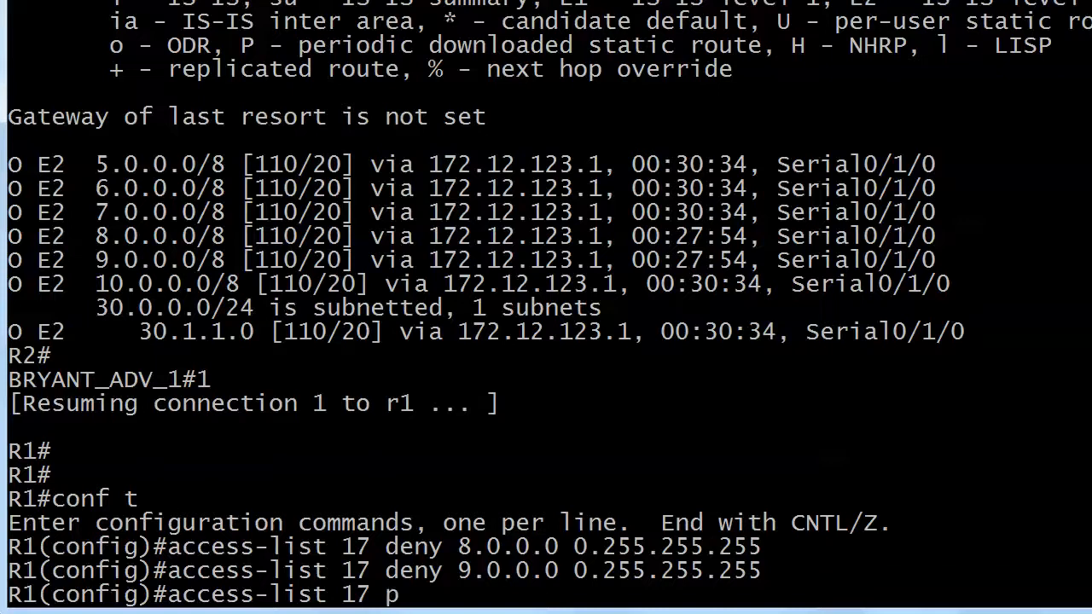
{"action": "key", "text": "Return"}
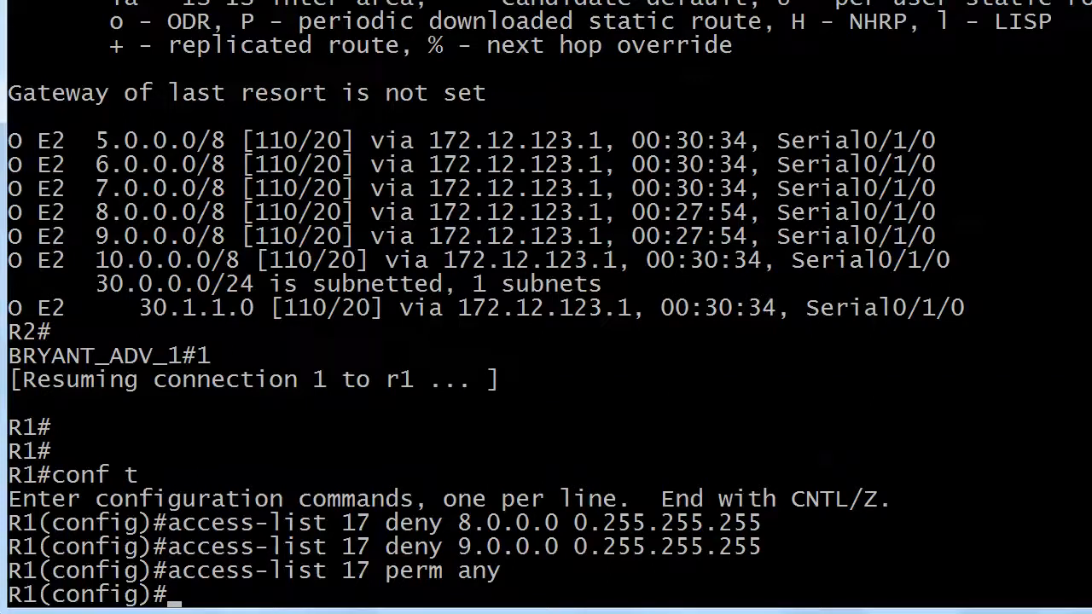
Step: Enter router ospf 1 and query help for distribute-list 17 out options
{"action": "type", "text": "router ospf 1"}
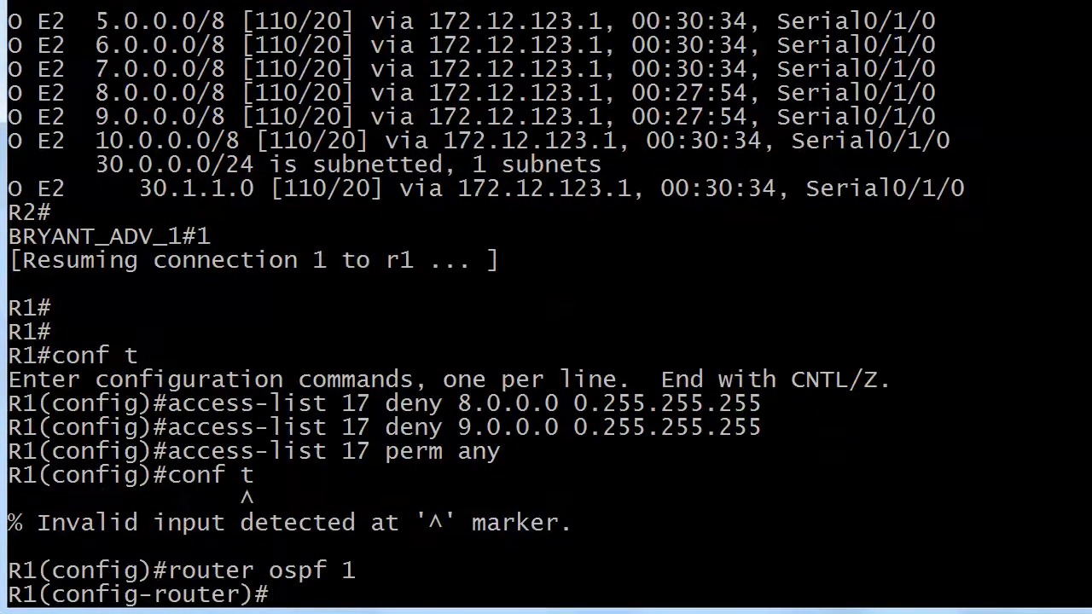
{"action": "type", "text": "distribute-list"}
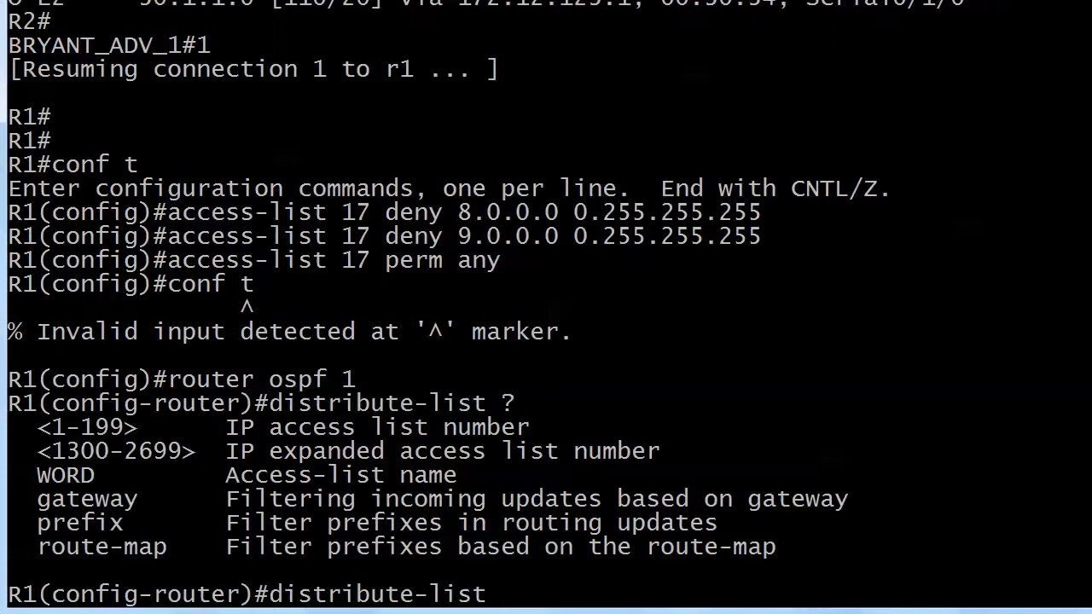
{"action": "type", "text": "17"}
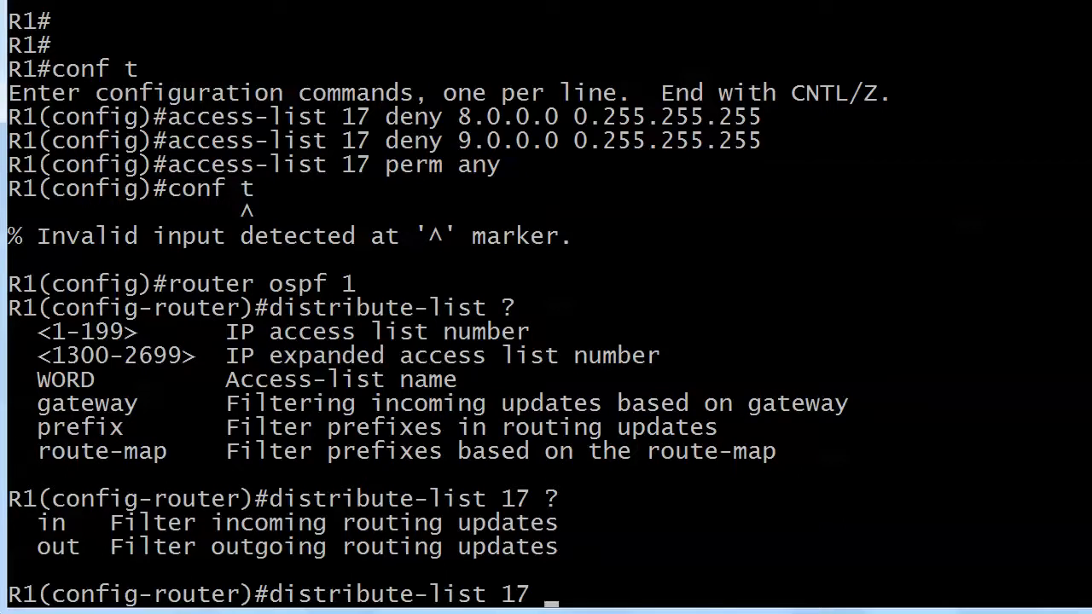
{"action": "type", "text": "out ?"}
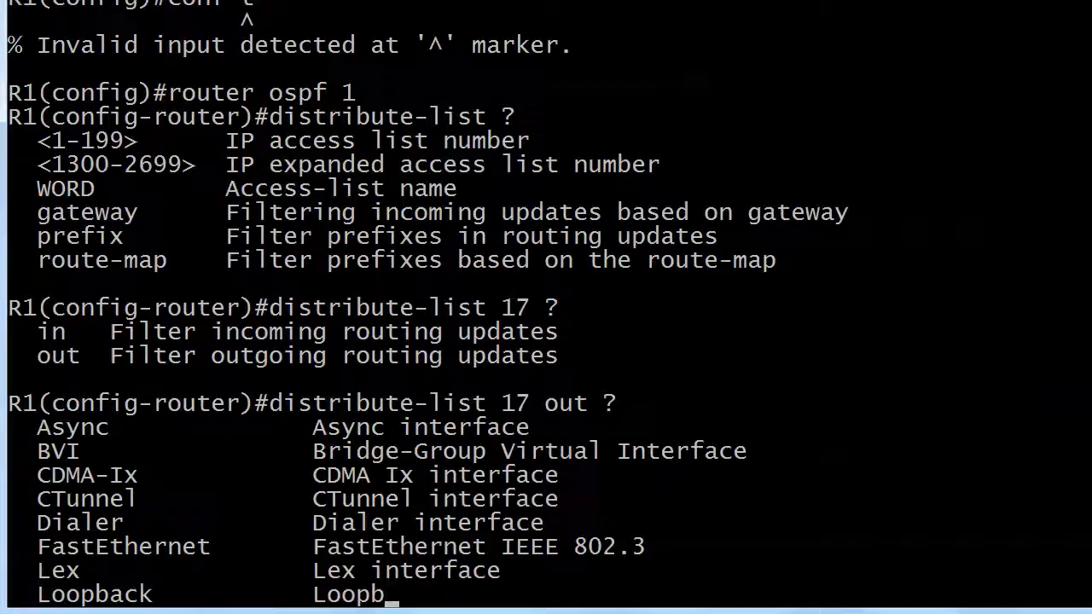
Step: Submit distribute-list 17 out serial1/0, which OSPF rejects as not allowed
{"action": "scroll", "scroll_direction": "down", "scroll_amount": 3}
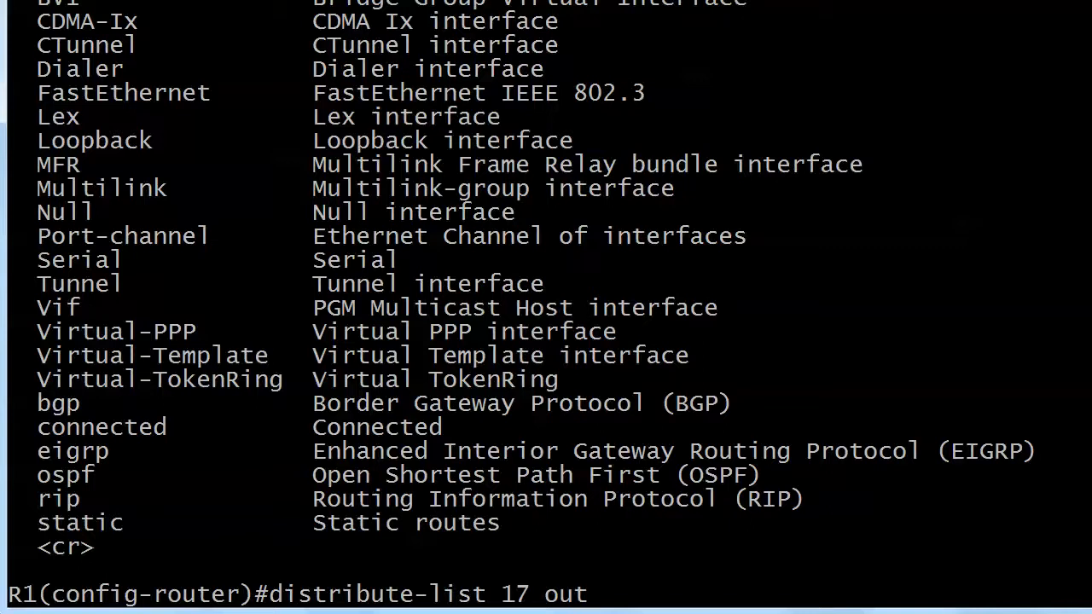
{"action": "type", "text": "serial"}
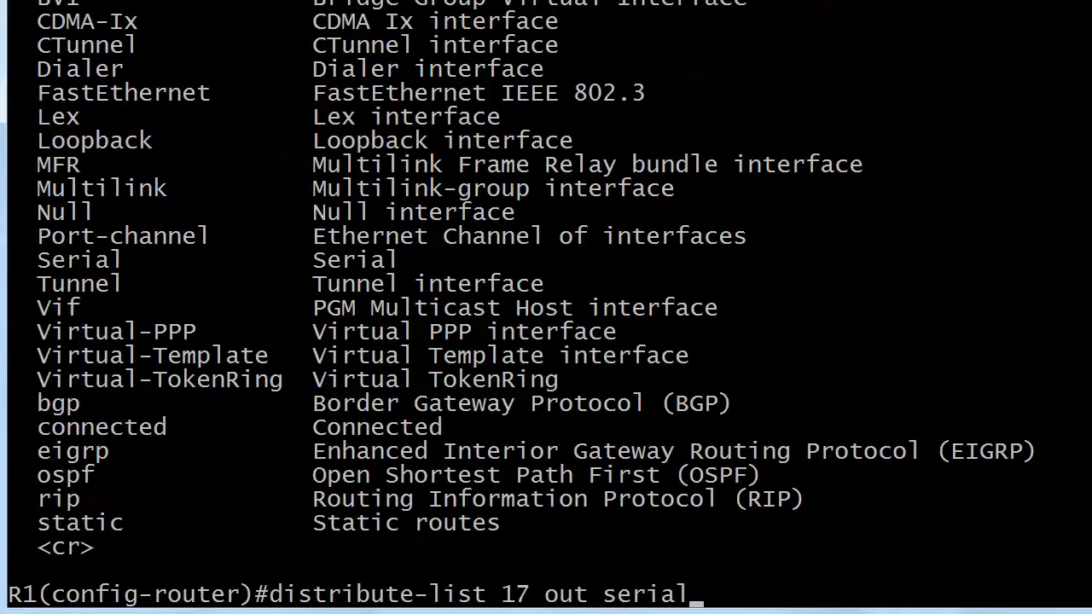
{"action": "key", "text": "Return"}
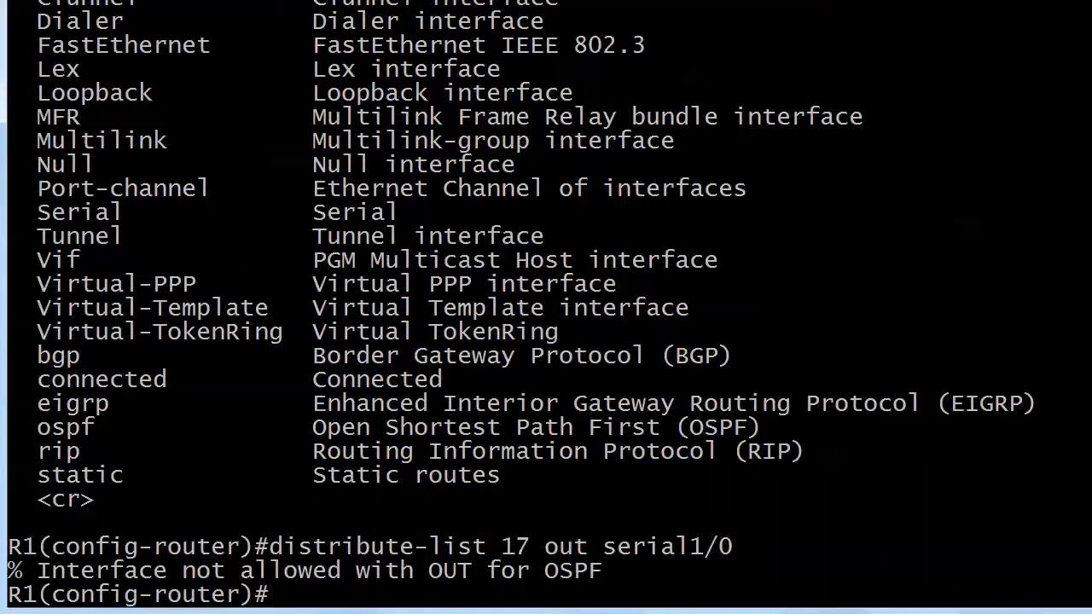
Step: Retype distribute-list 17 out with rip replacing the serial interface, without submitting
{"action": "type", "text": "distribute-list 17 out ser"}
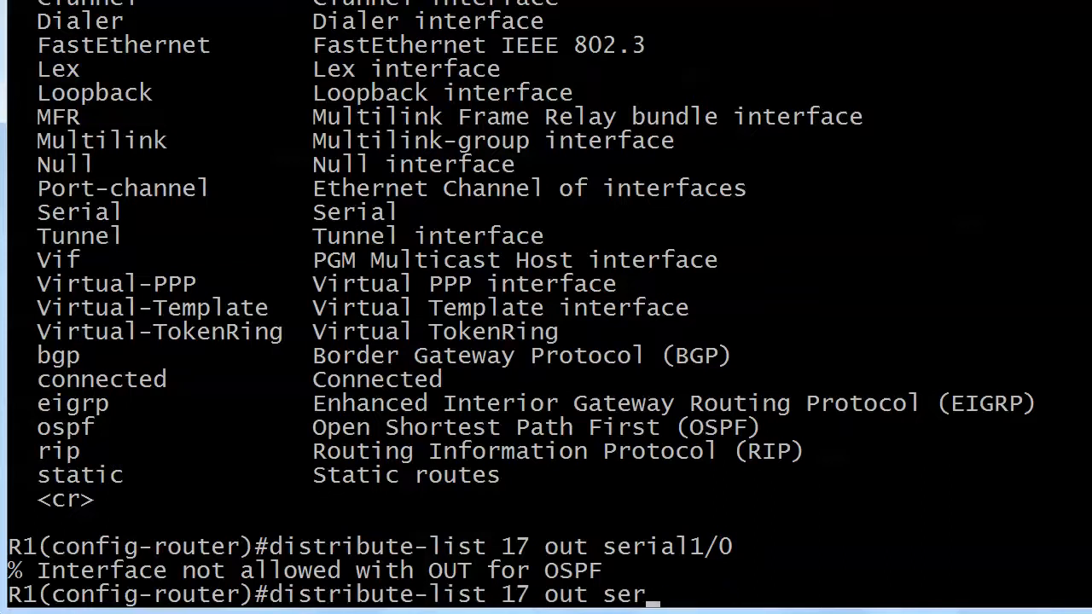
{"action": "key", "text": "BackSpace"}
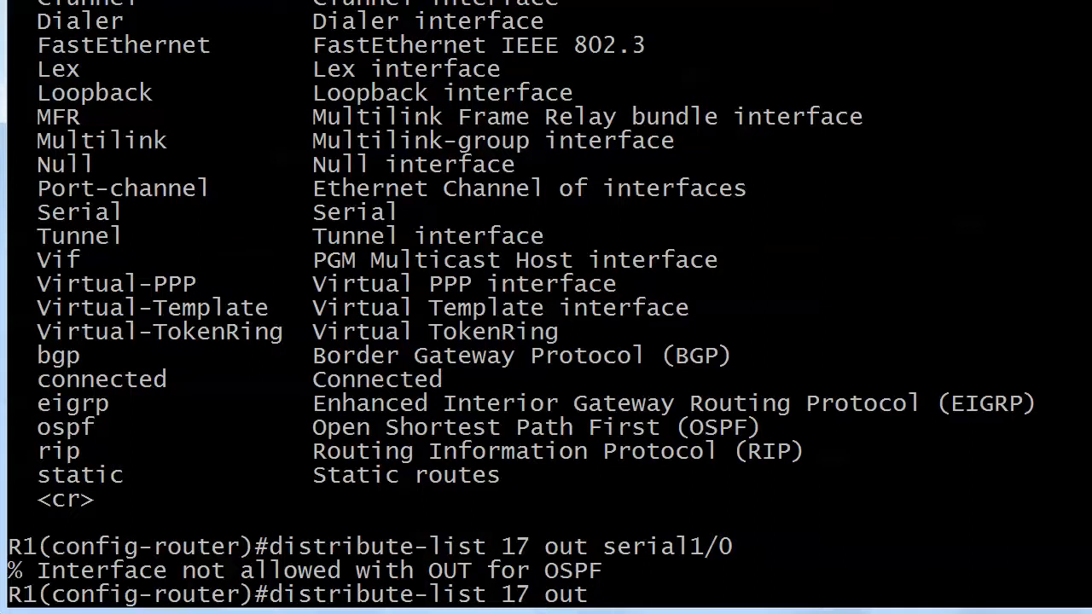
{"action": "type", "text": "rip"}
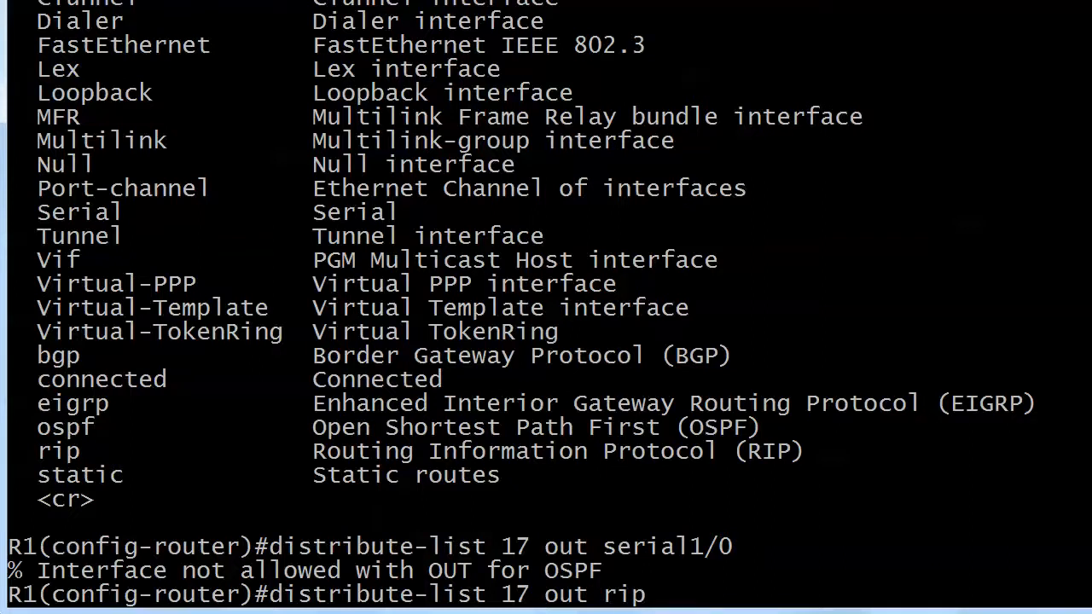